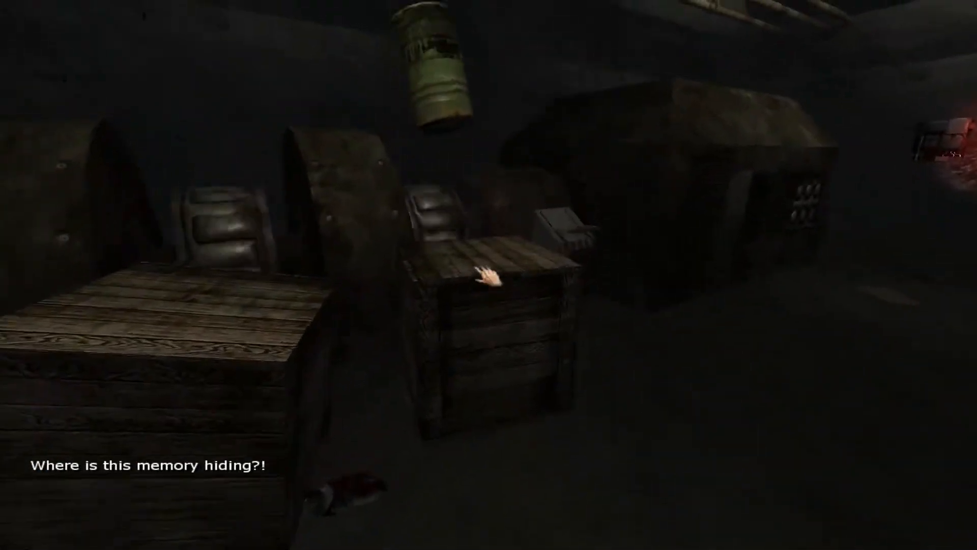
mouse_move(489, 275)
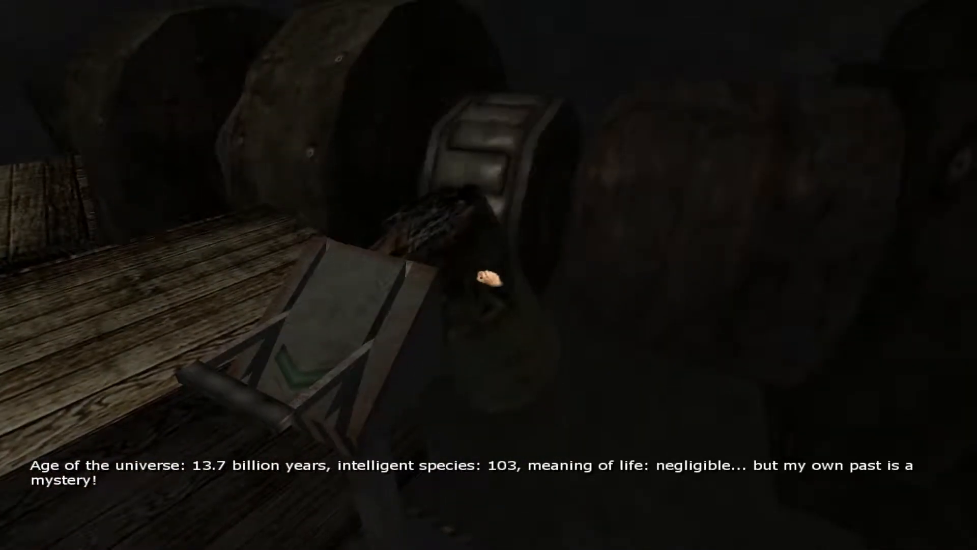
mouse_move(488, 275)
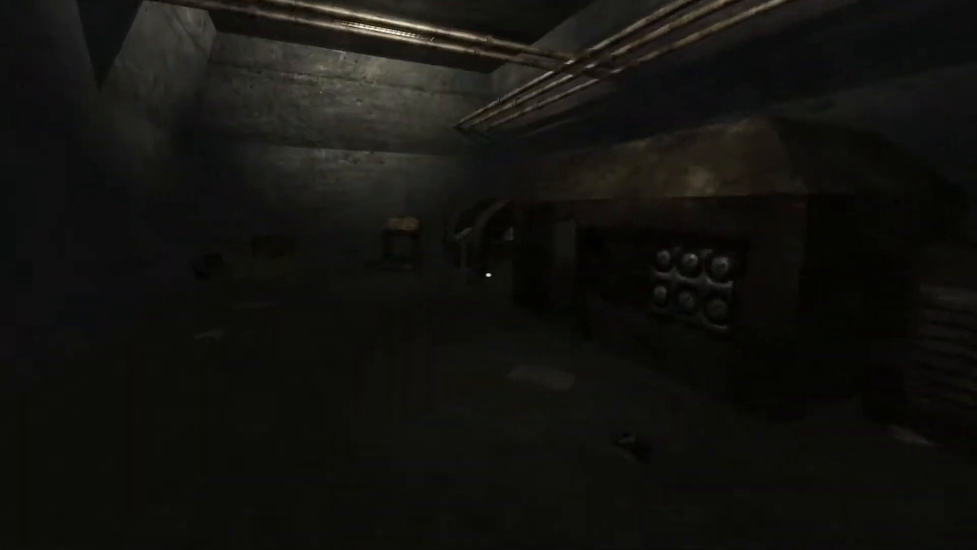
mouse_move(489, 275)
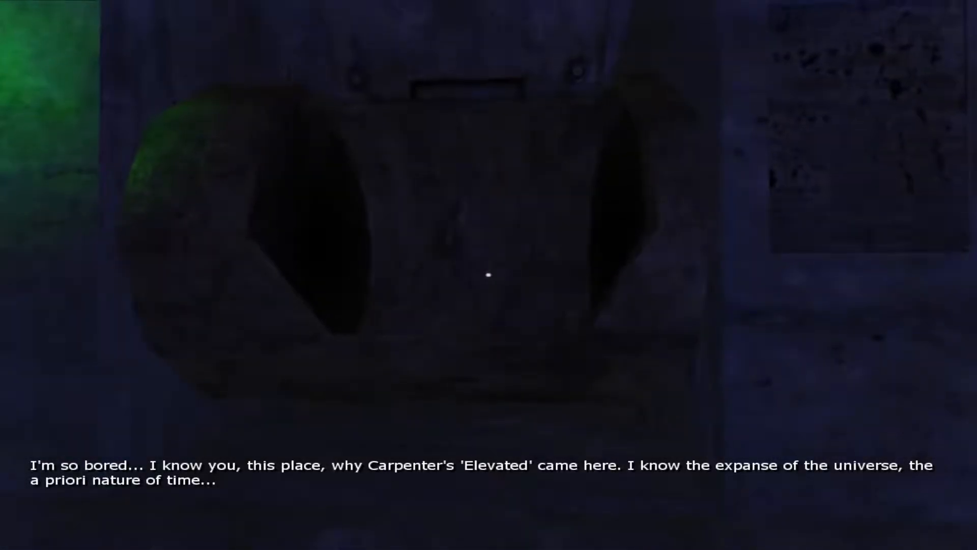
mouse_move(489, 275)
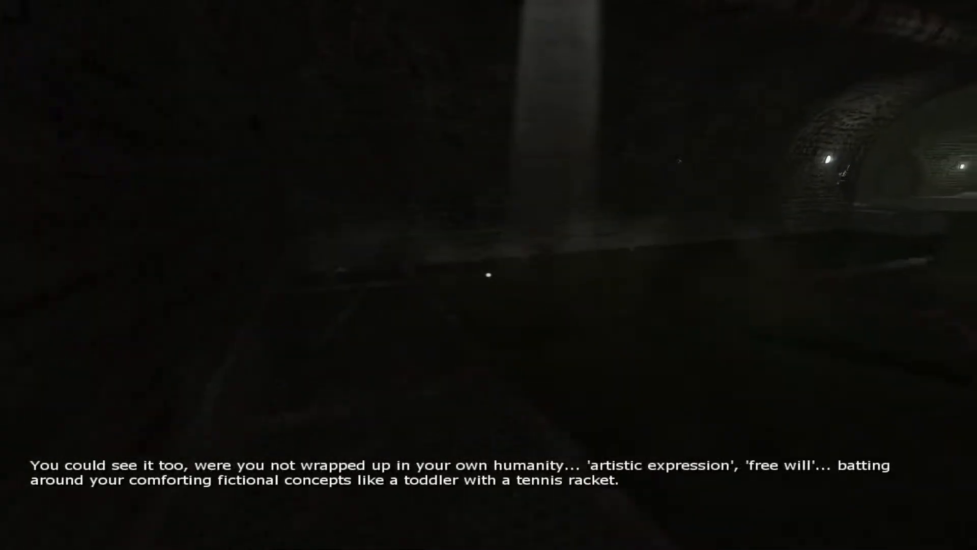
mouse_move(488, 275)
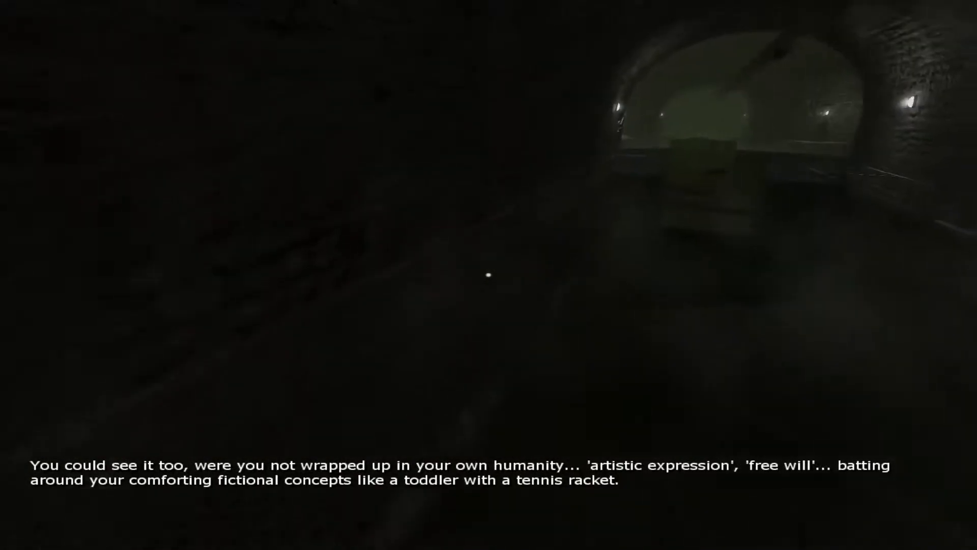
mouse_move(488, 275)
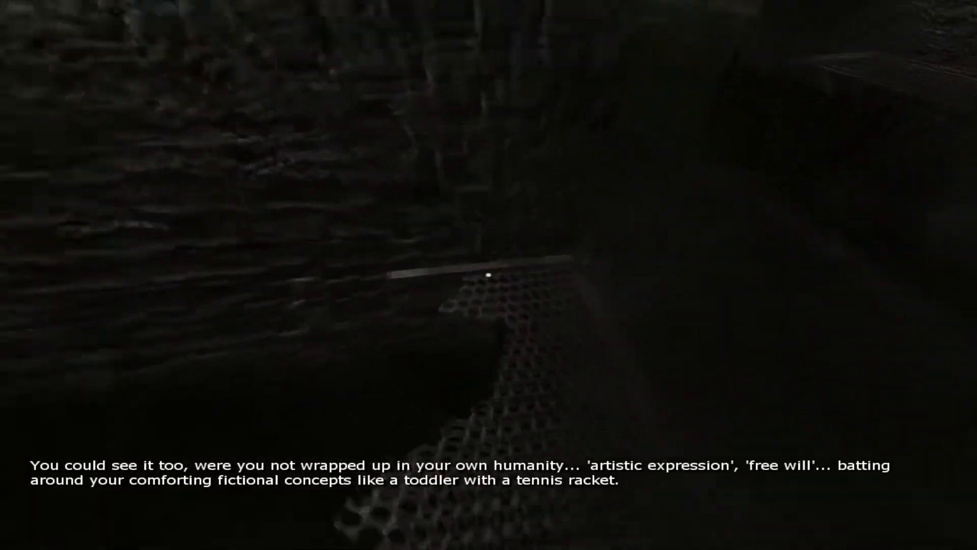
mouse_move(488, 275)
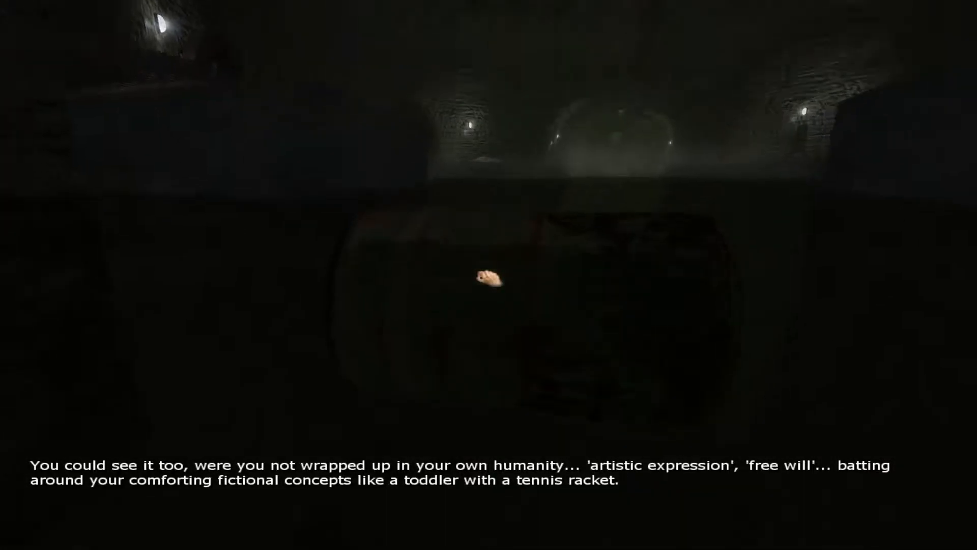
mouse_move(489, 275)
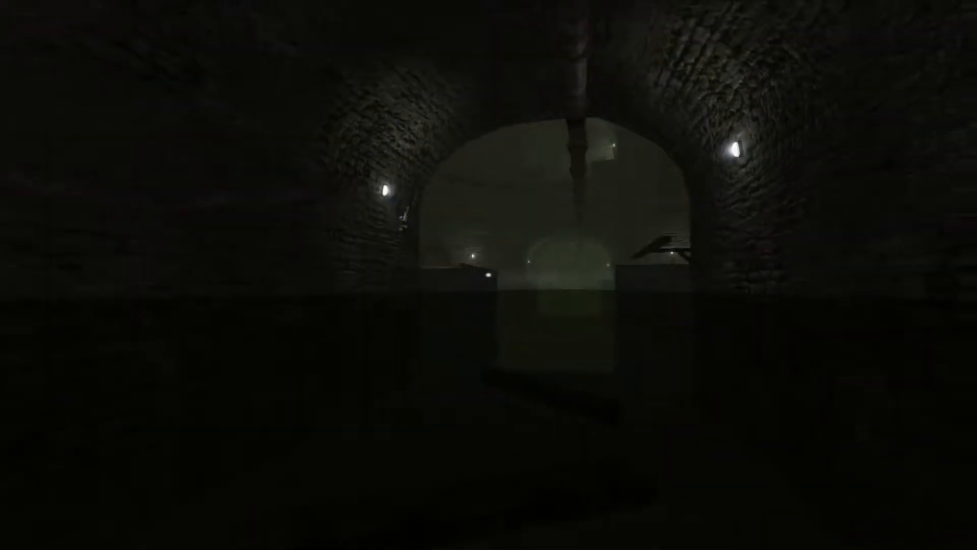
mouse_move(489, 275)
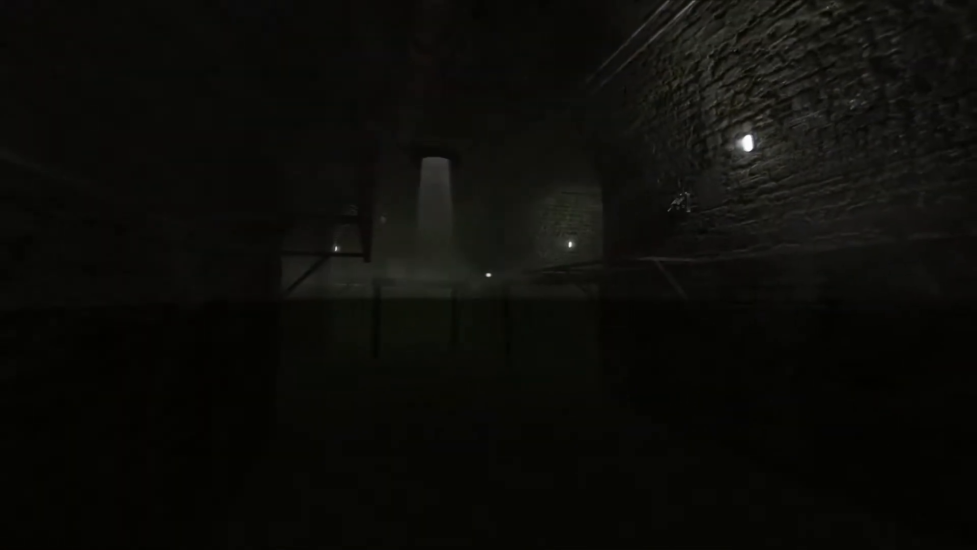
mouse_move(489, 275)
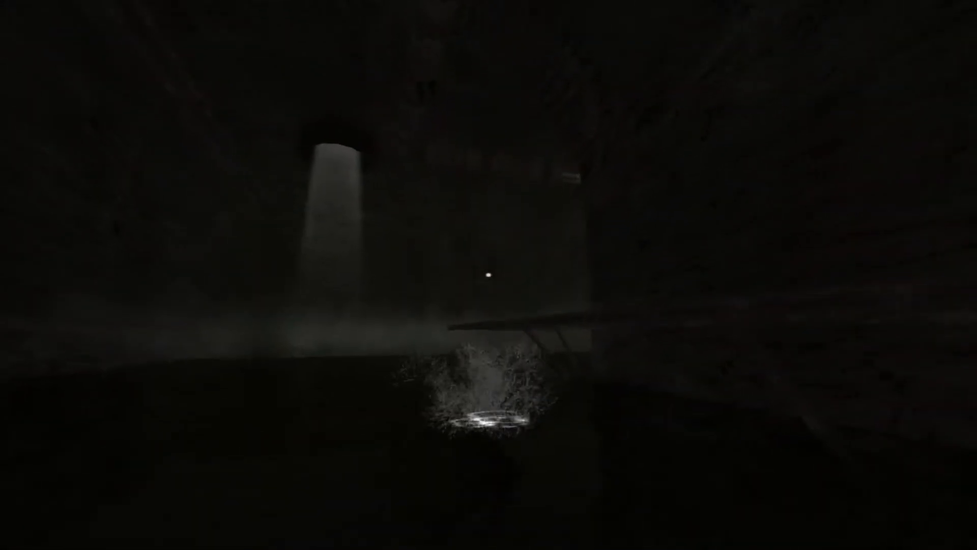
mouse_move(489, 275)
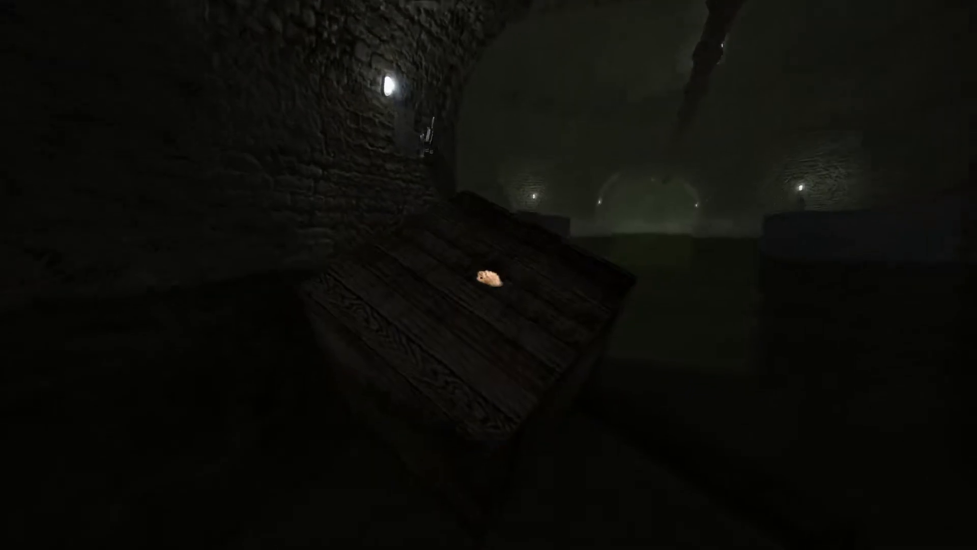
mouse_move(488, 275)
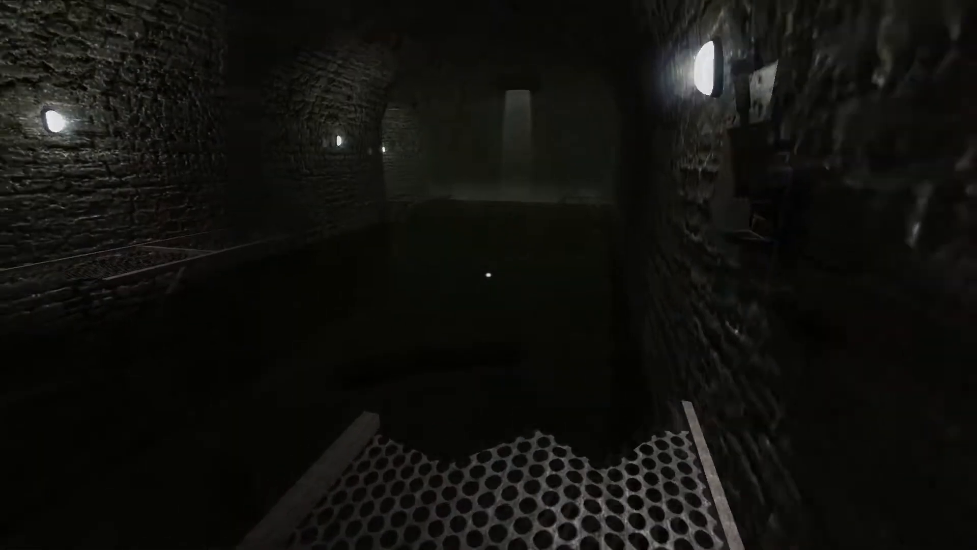
mouse_move(488, 275)
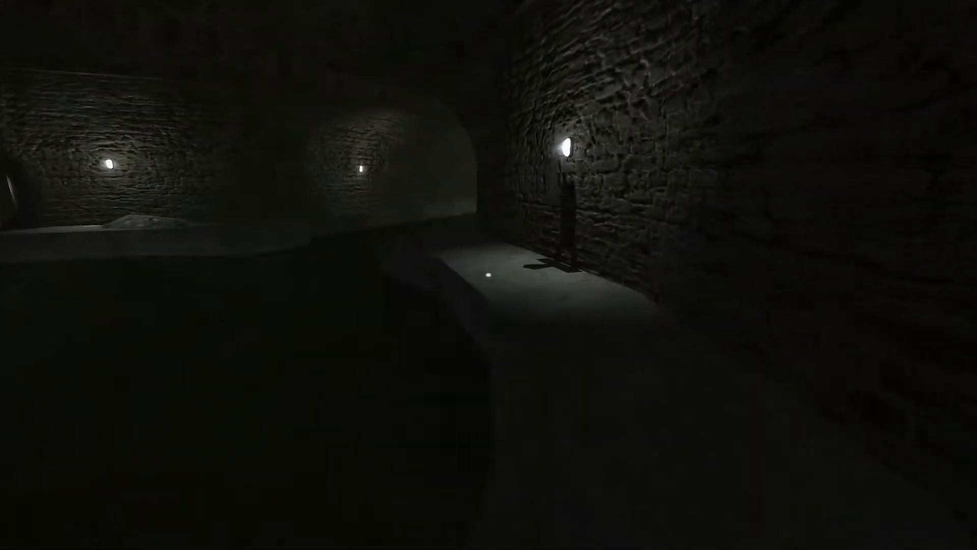
mouse_move(489, 275)
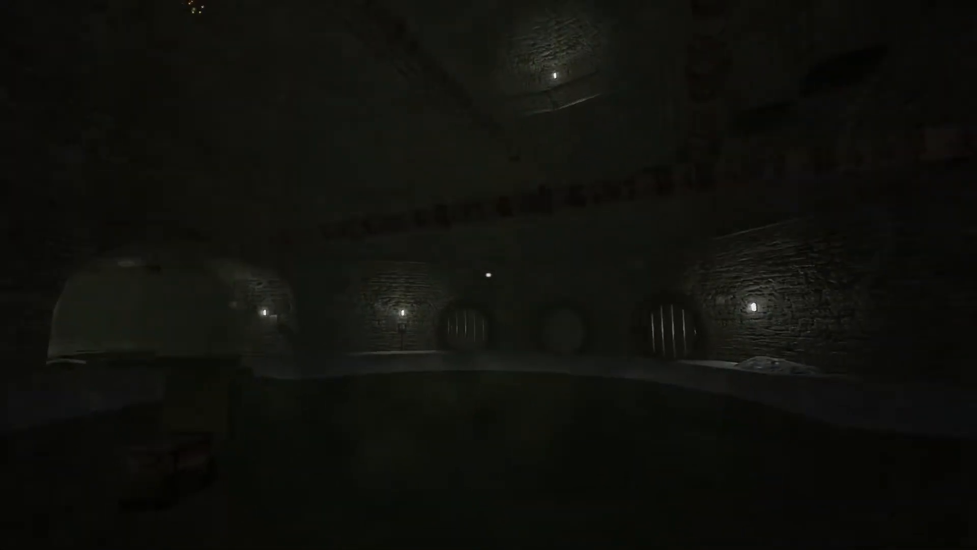
mouse_move(489, 275)
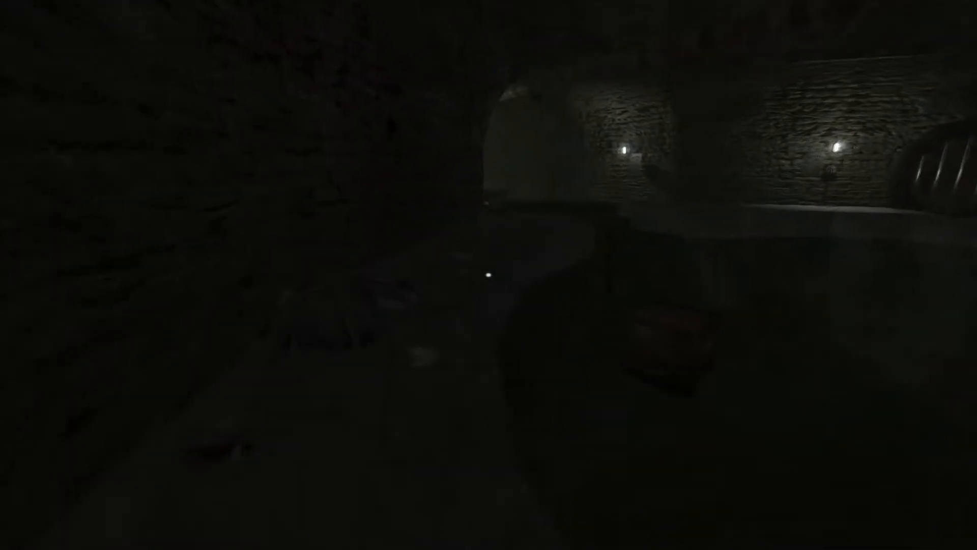
mouse_move(489, 275)
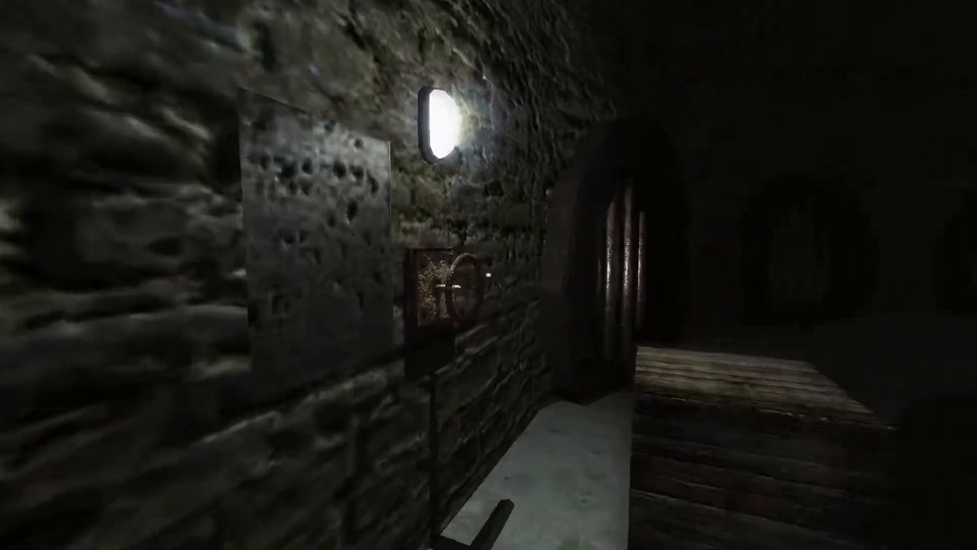
mouse_move(489, 275)
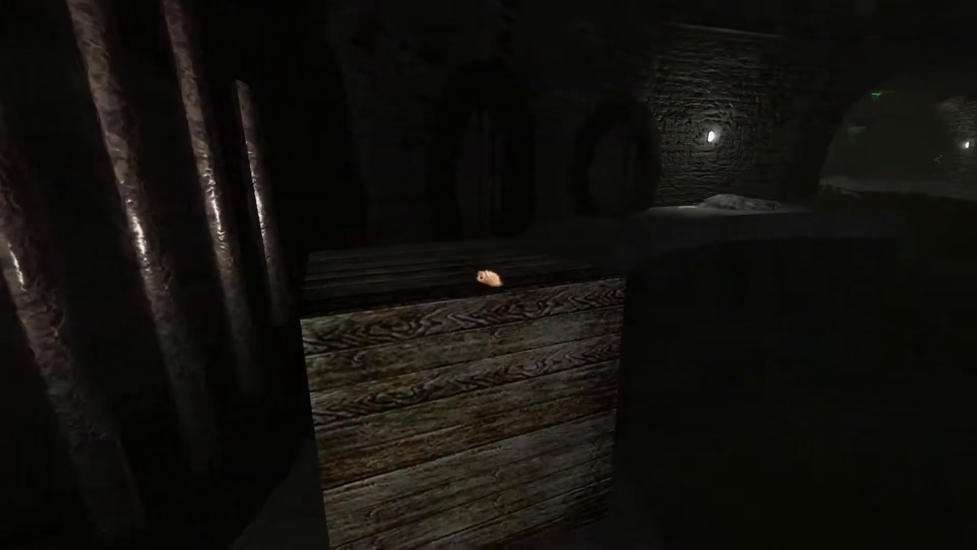
mouse_move(489, 275)
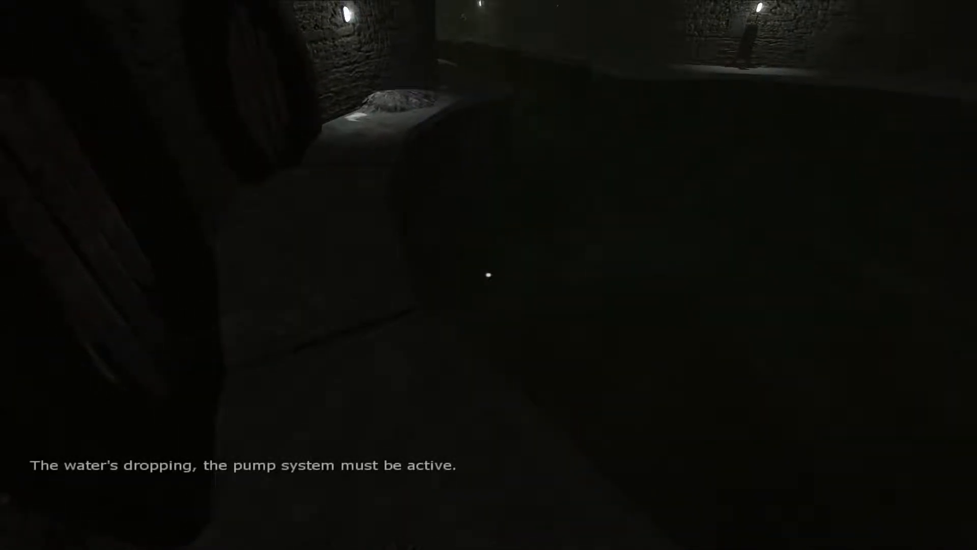
mouse_move(489, 274)
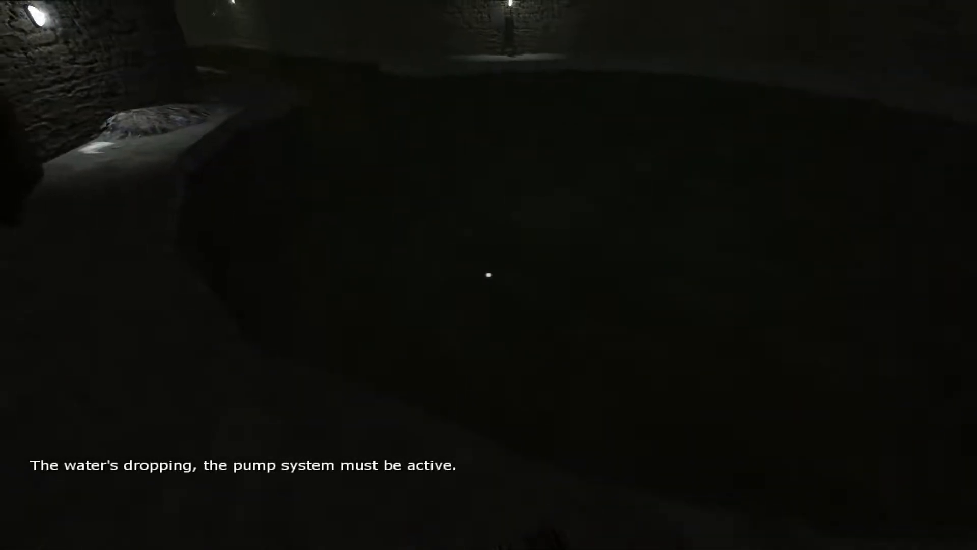
mouse_move(488, 275)
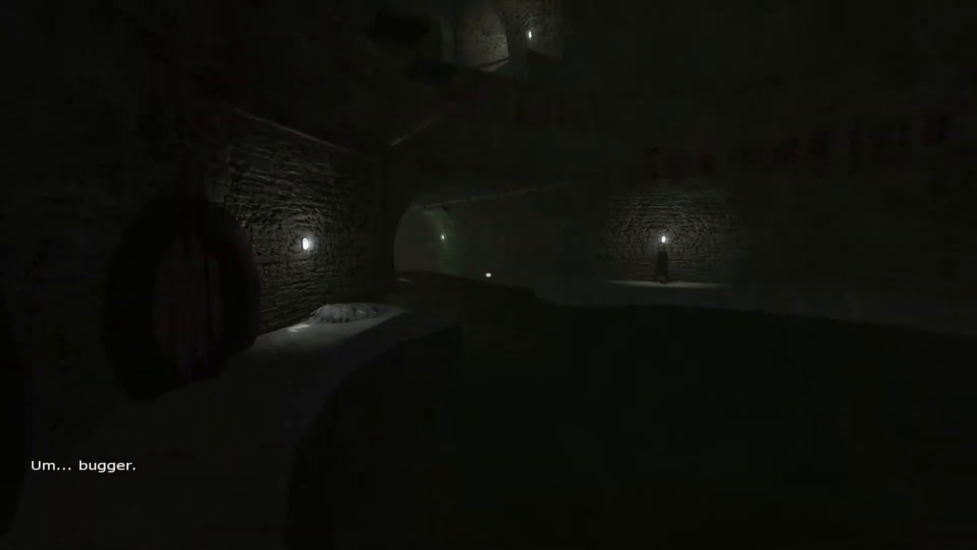
mouse_move(489, 275)
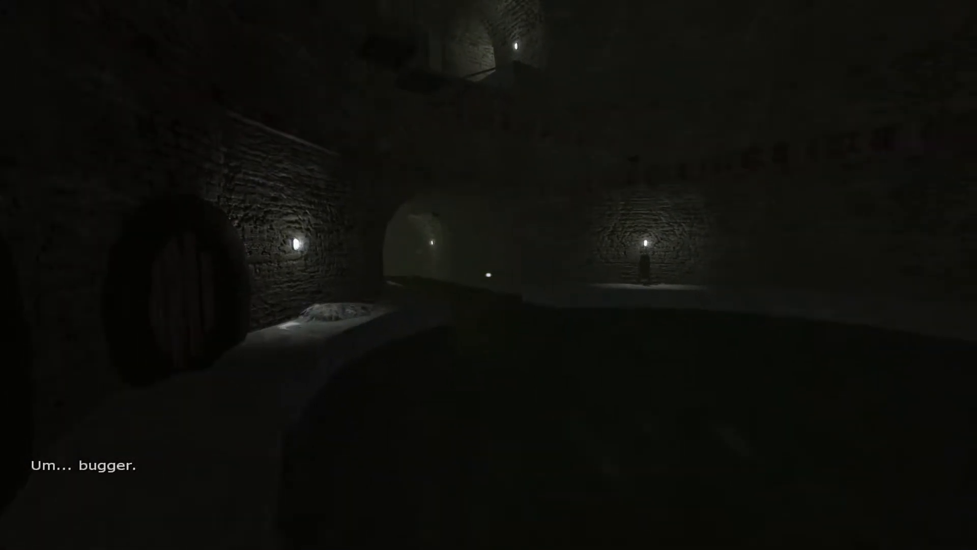
mouse_move(489, 275)
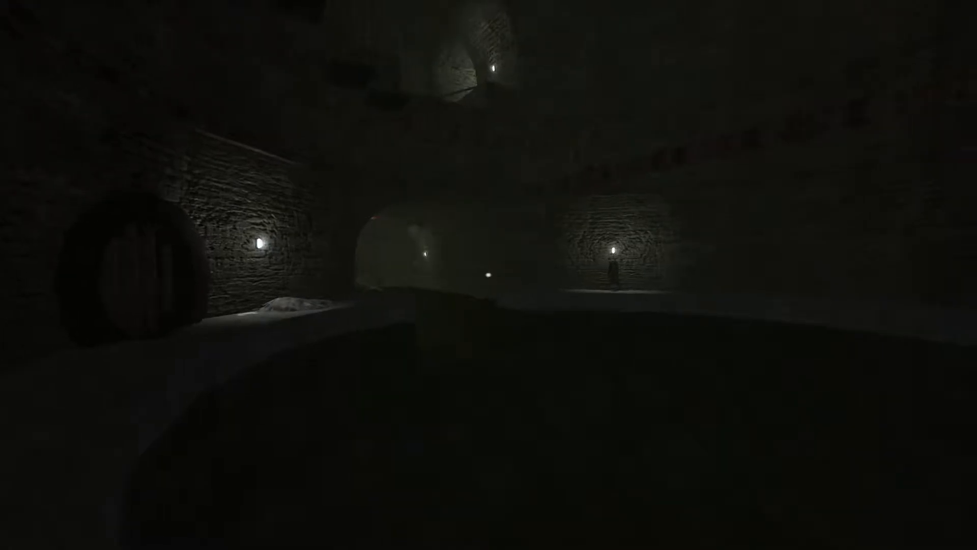
mouse_move(489, 275)
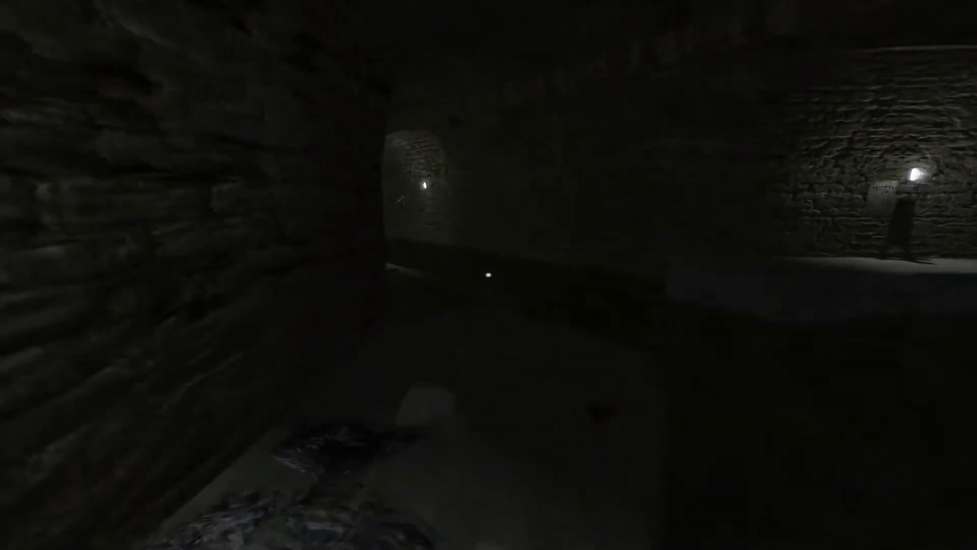
mouse_move(489, 275)
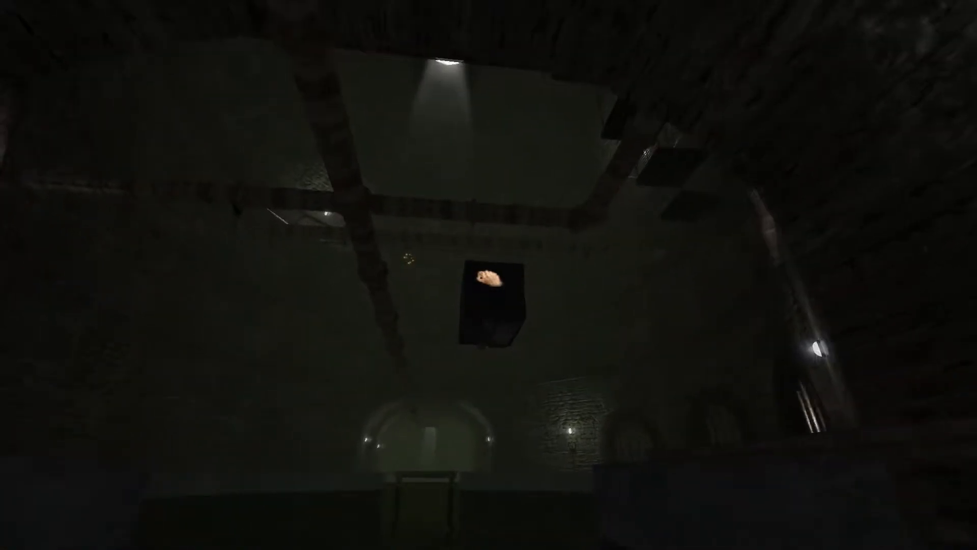
mouse_move(489, 274)
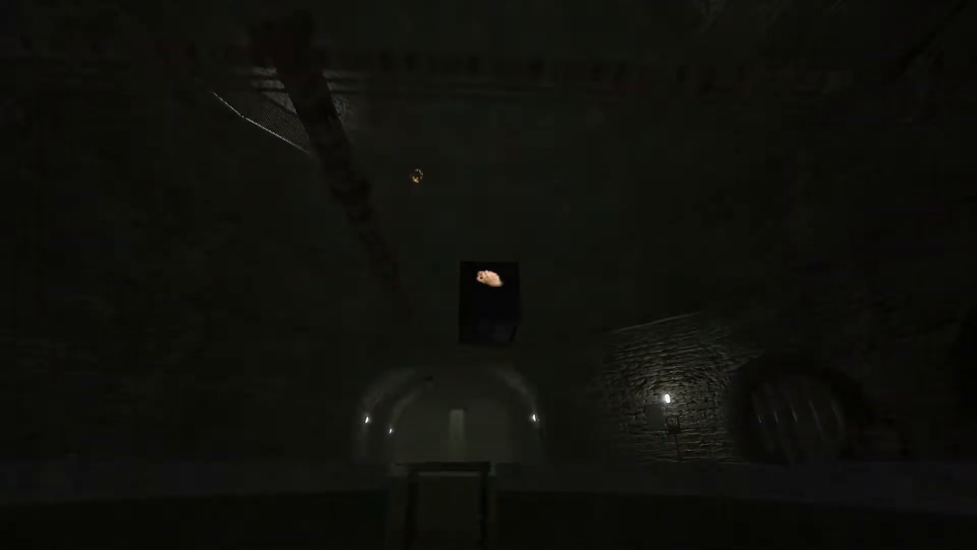
mouse_move(489, 275)
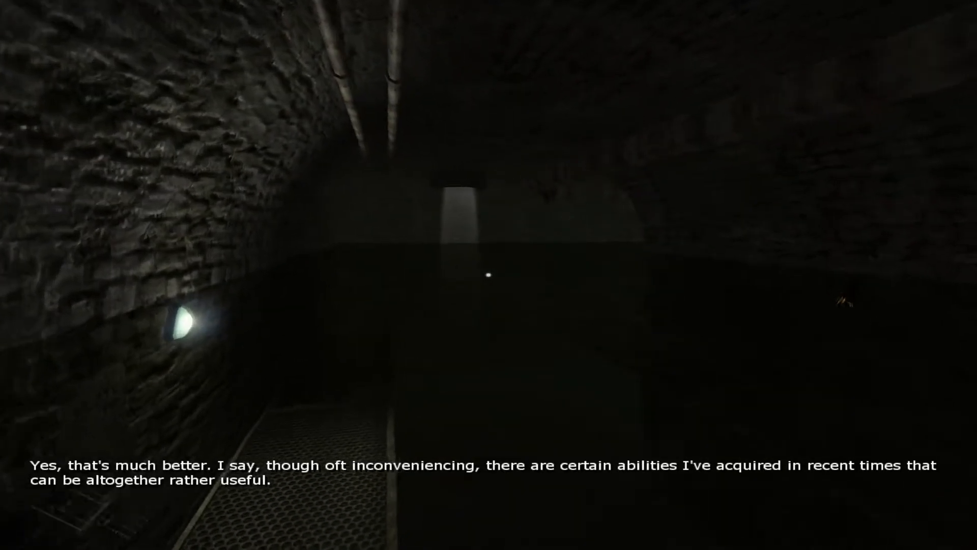
mouse_move(489, 274)
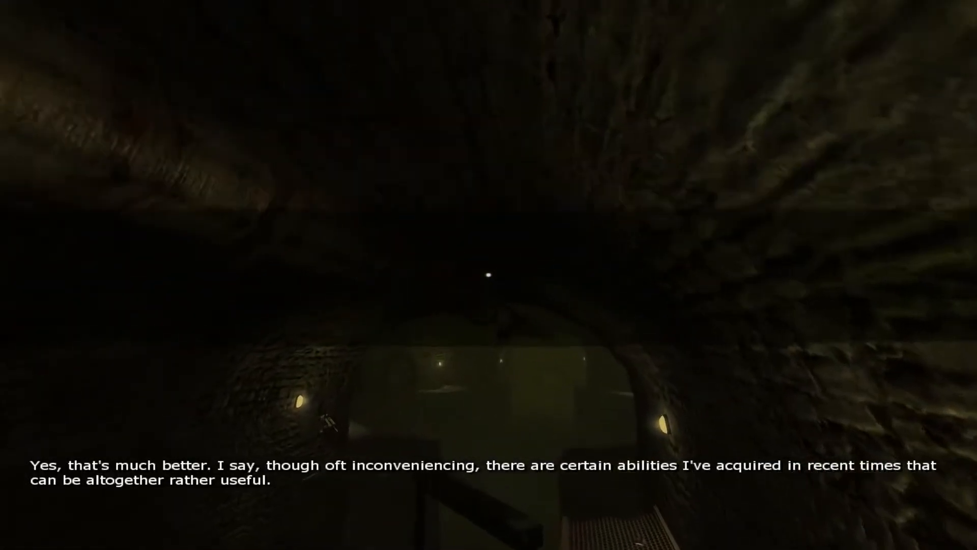
mouse_move(489, 275)
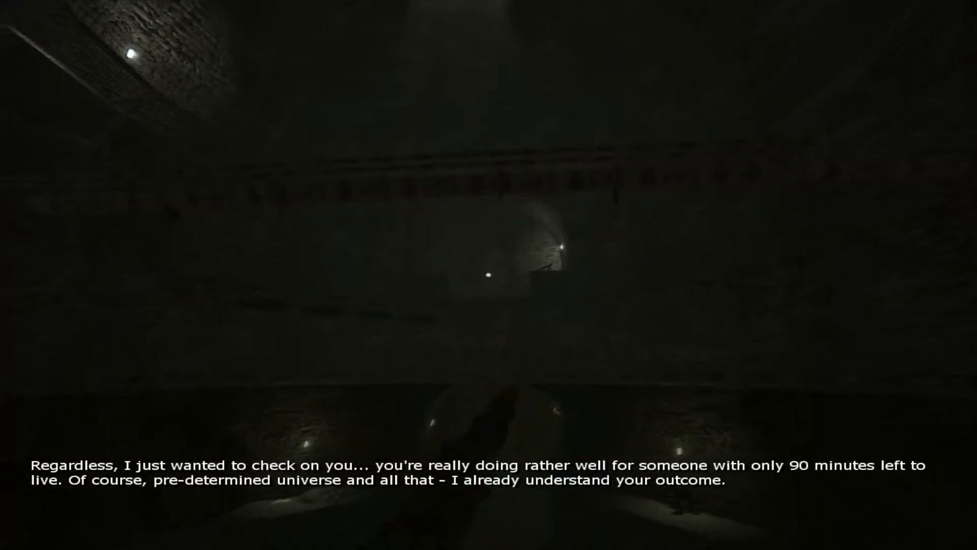
mouse_move(489, 275)
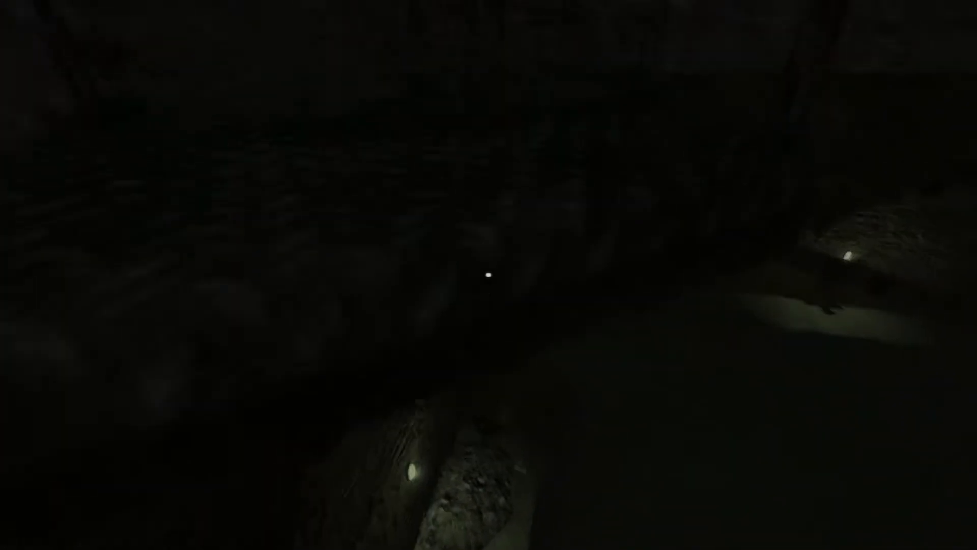
mouse_move(488, 275)
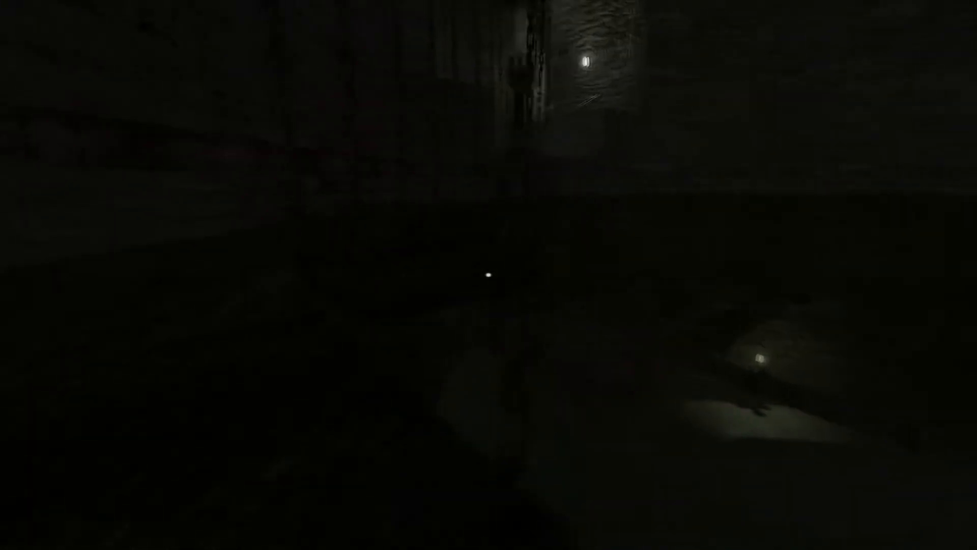
mouse_move(489, 275)
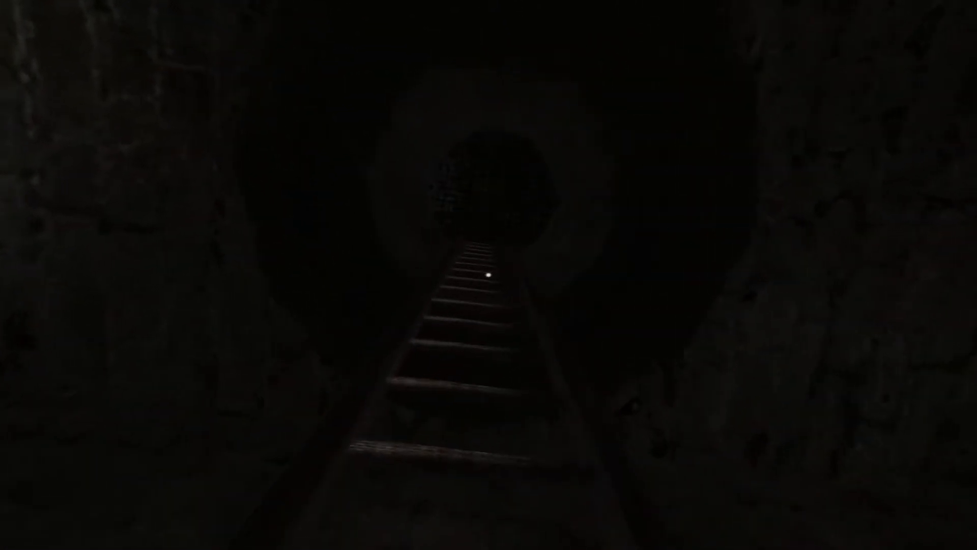
key(w)
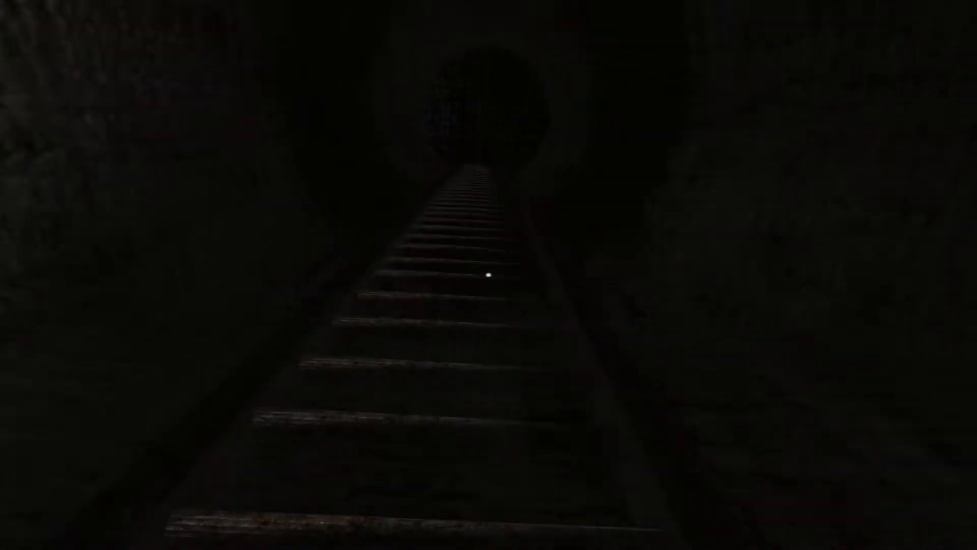
mouse_move(489, 274)
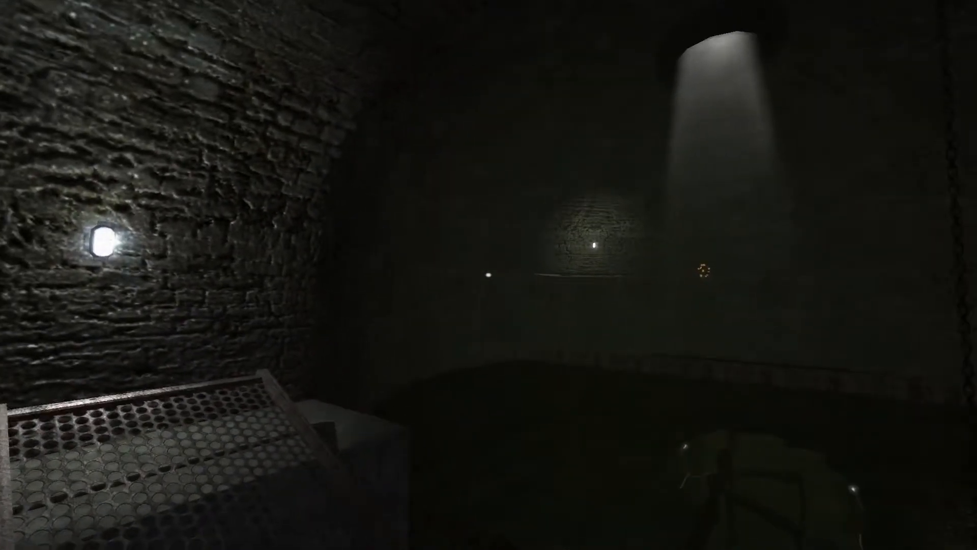
mouse_move(489, 275)
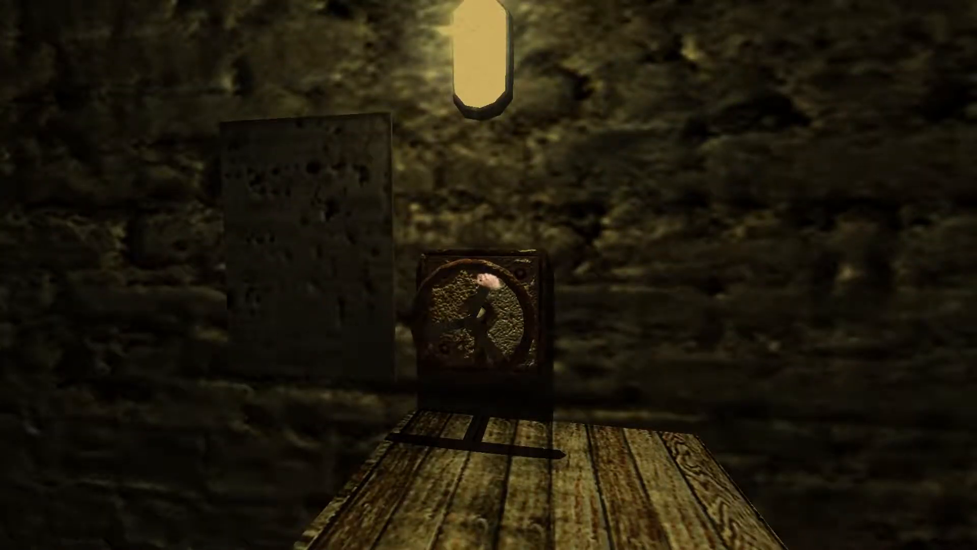
mouse_move(488, 275)
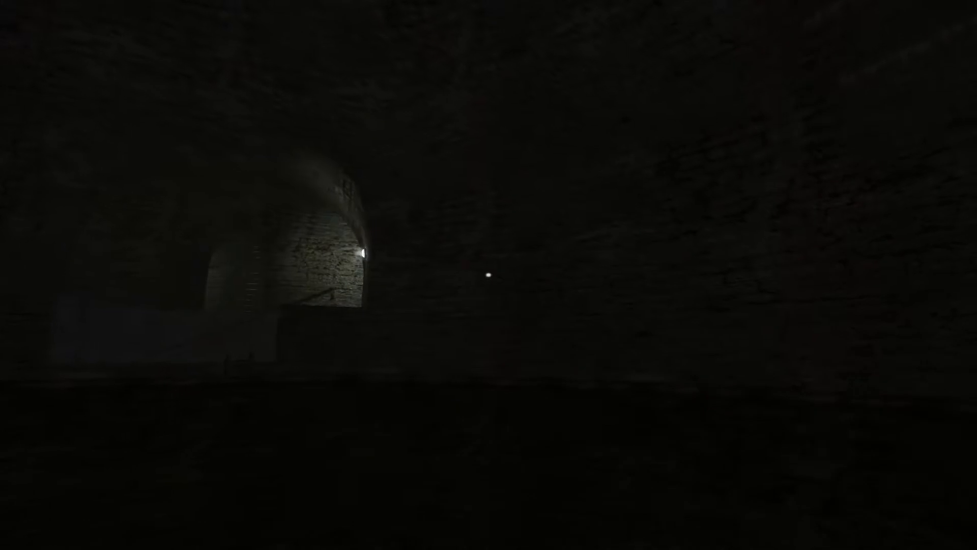
mouse_move(489, 275)
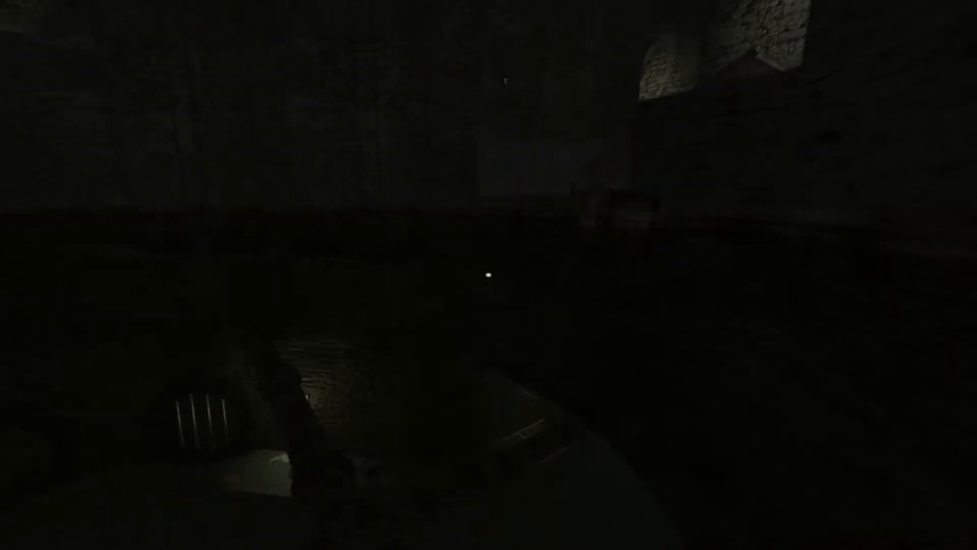